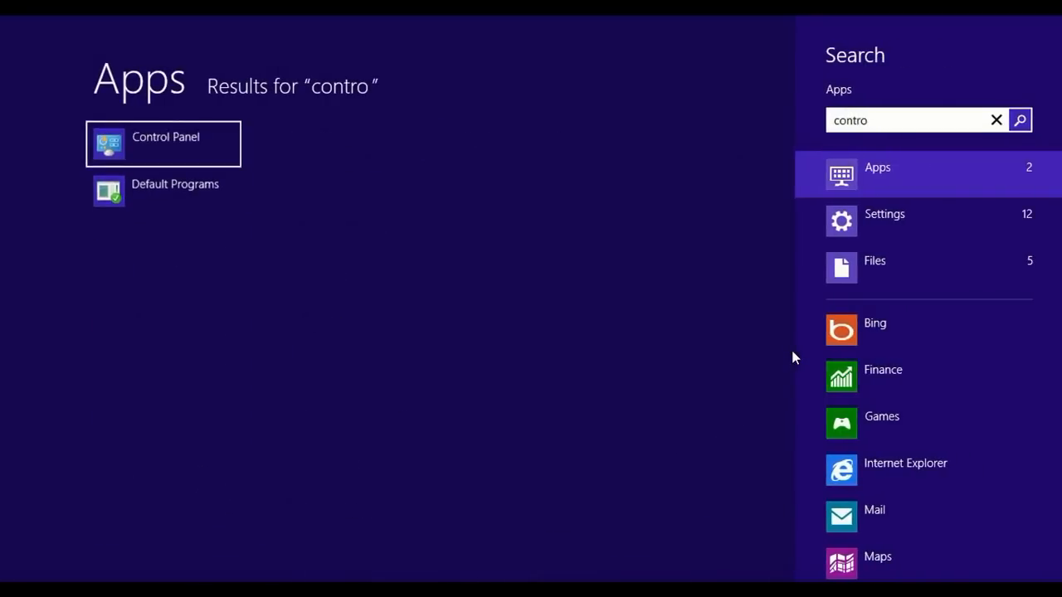
mouse_move(246, 107)
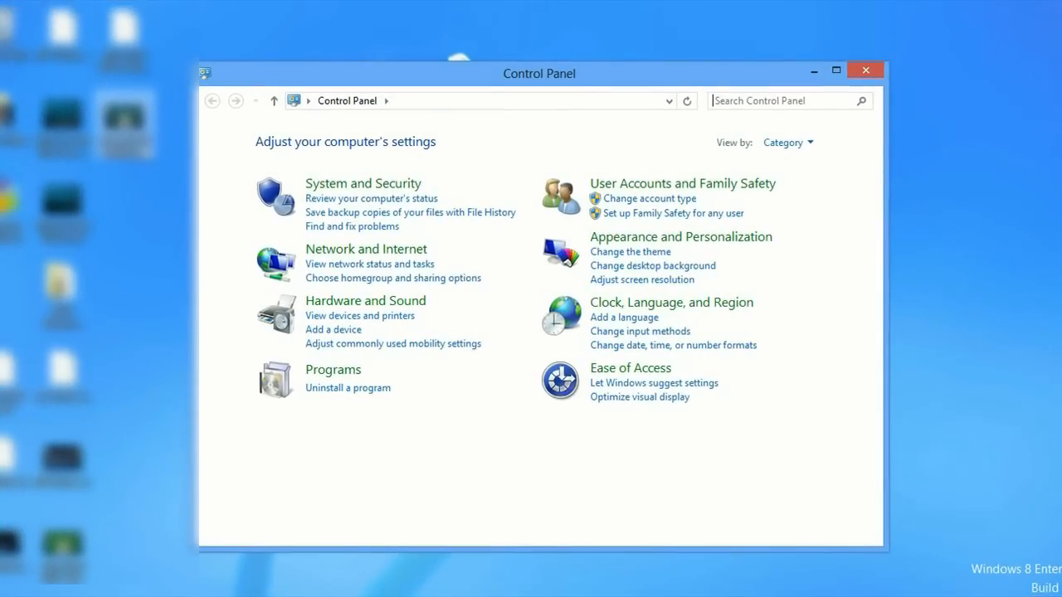
mouse_move(393, 279)
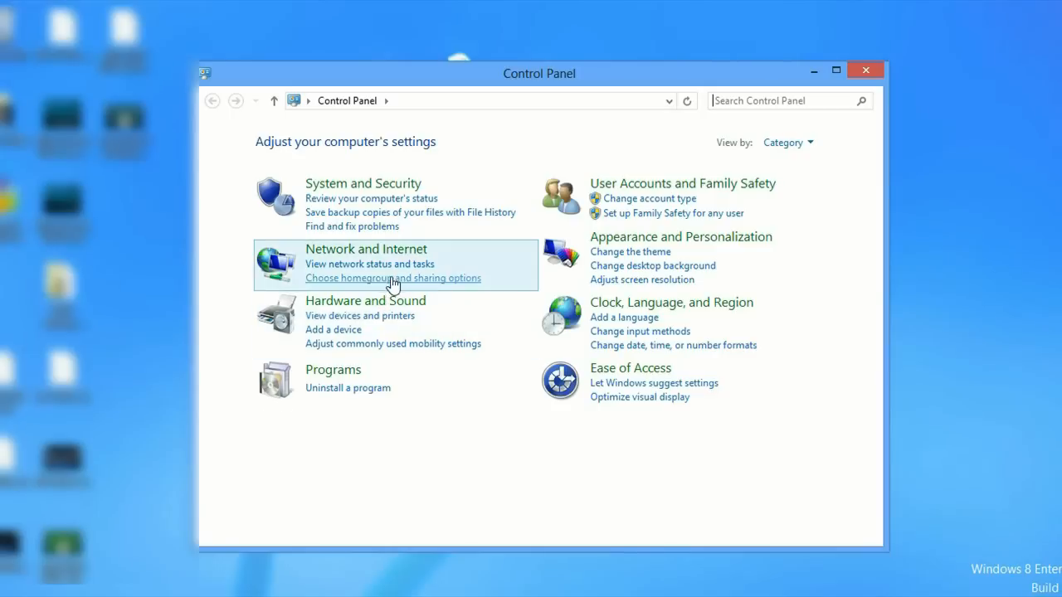
Launch Device Manager from the Hardware and Sound page's Devices and Printers section.
click(365, 301)
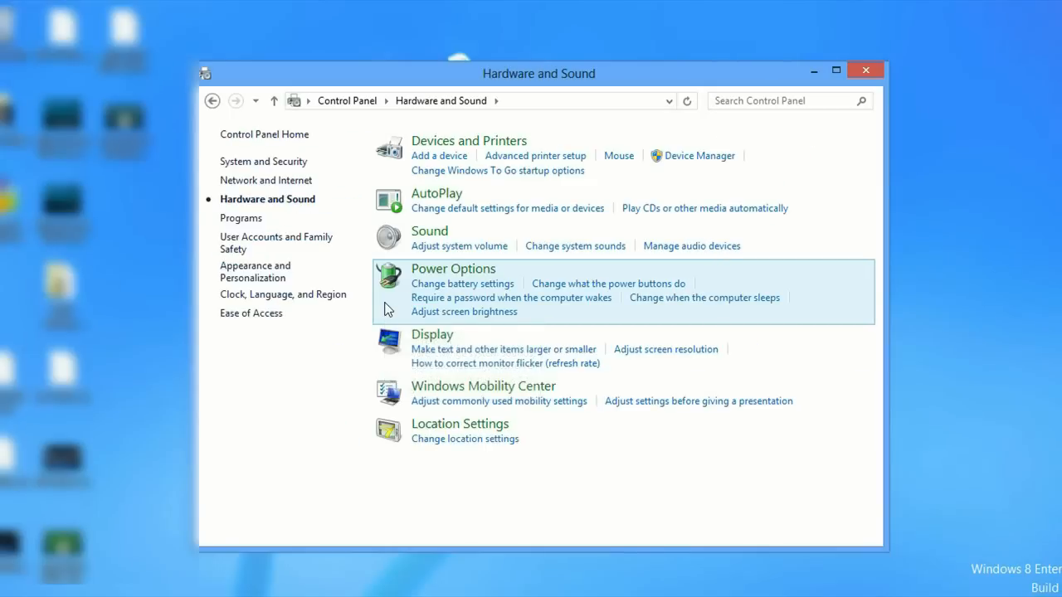
mouse_move(700, 156)
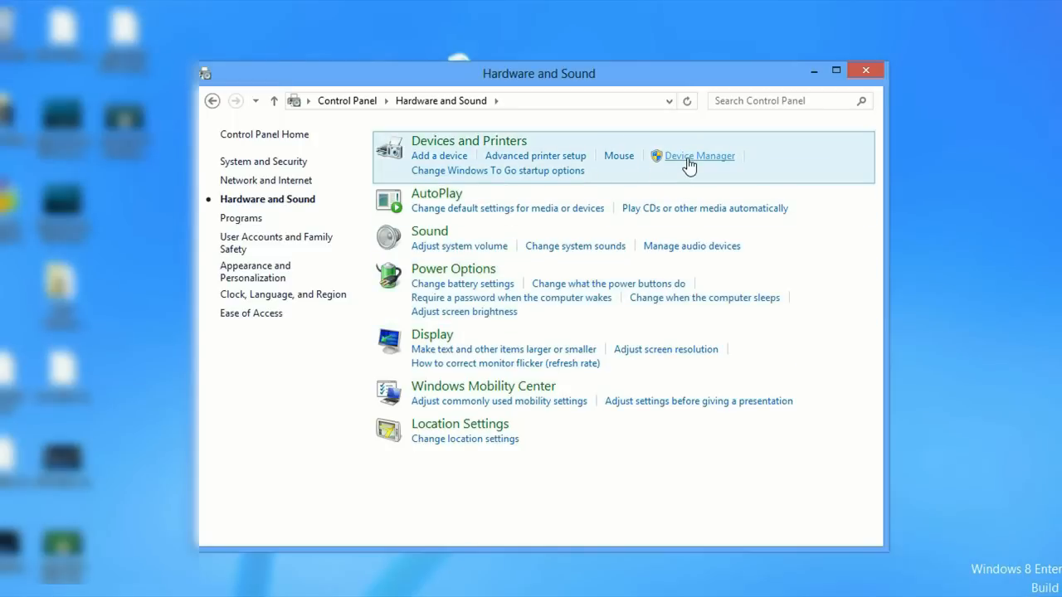
click(701, 156)
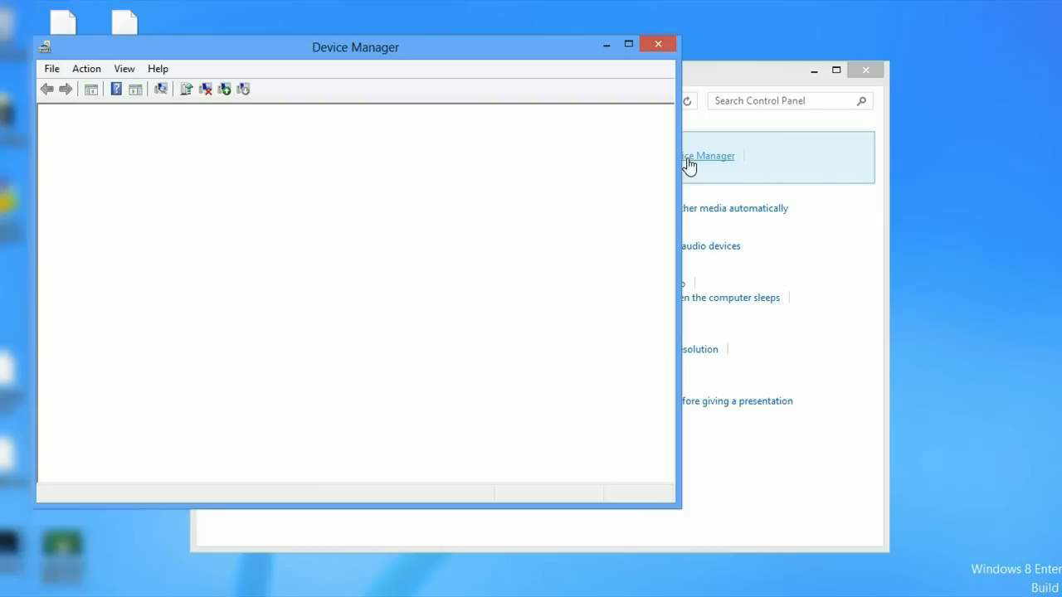
Expand Network adapters and select the Qualcomm Atheros AR5B95 Wireless Network Adapter.
click(707, 156)
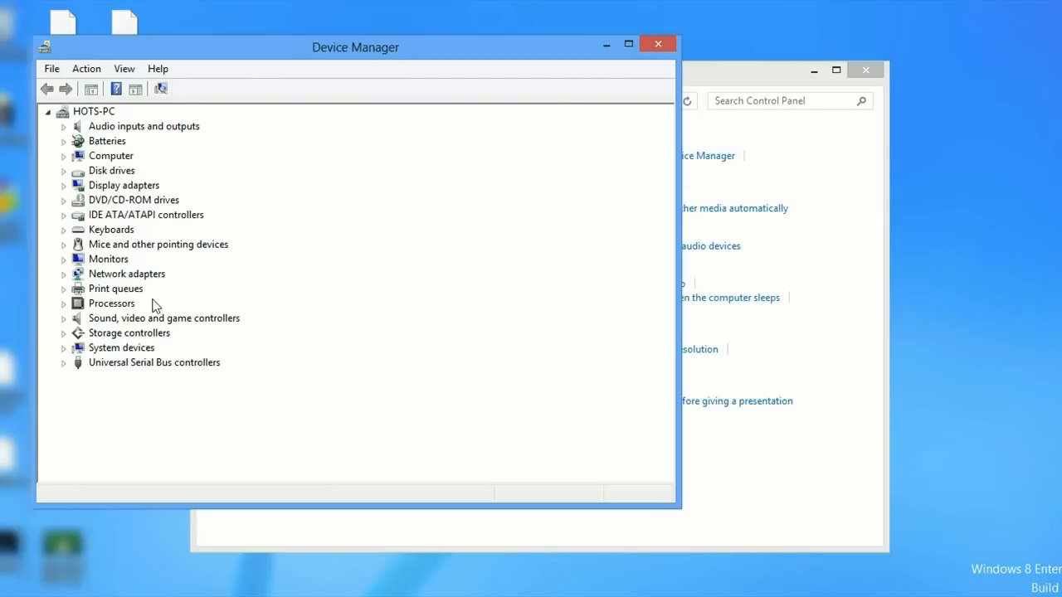
click(63, 274)
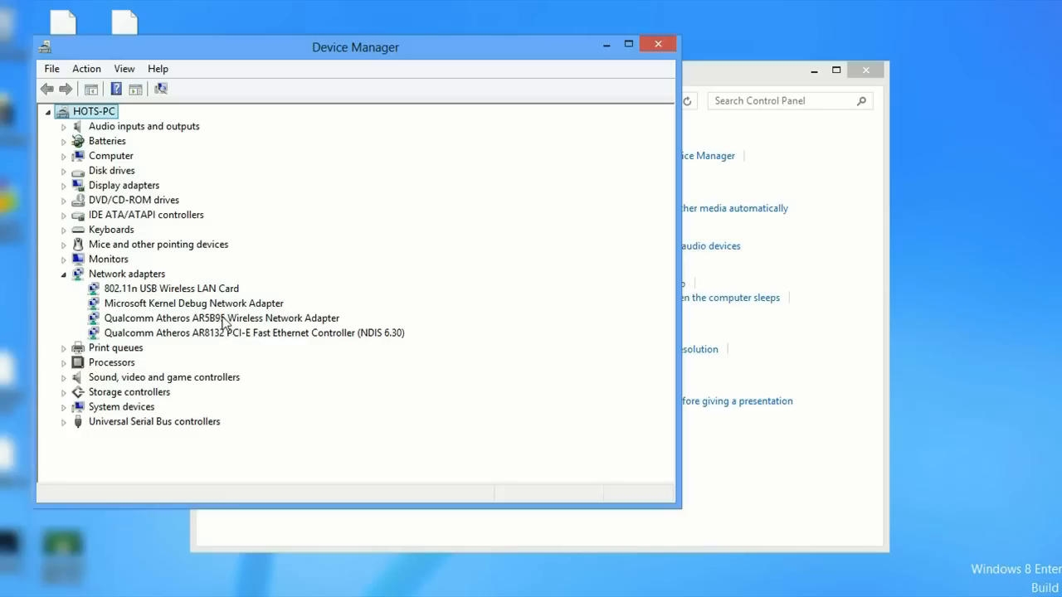
mouse_move(233, 328)
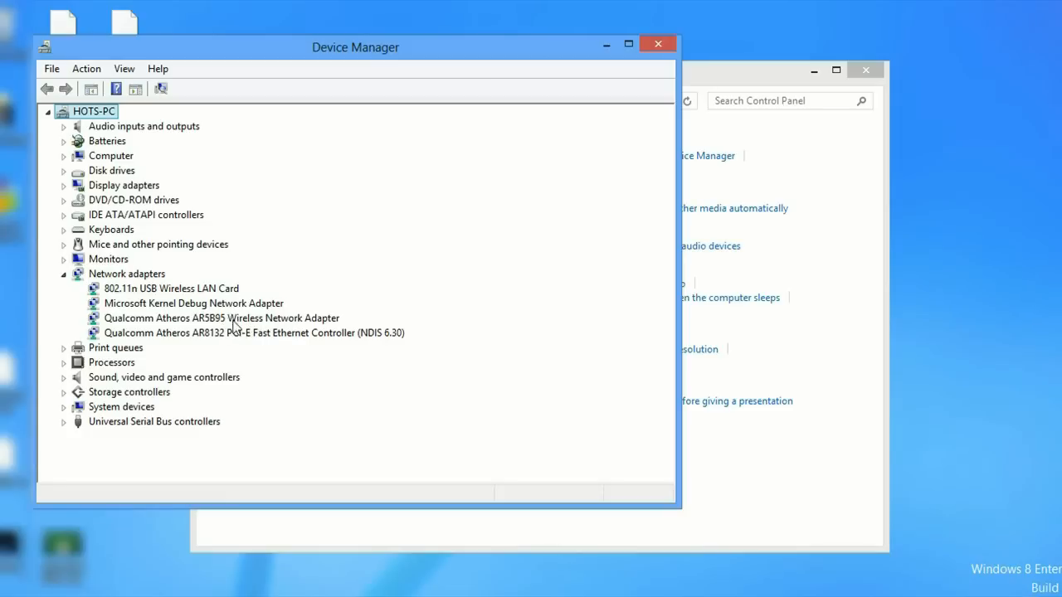
click(222, 319)
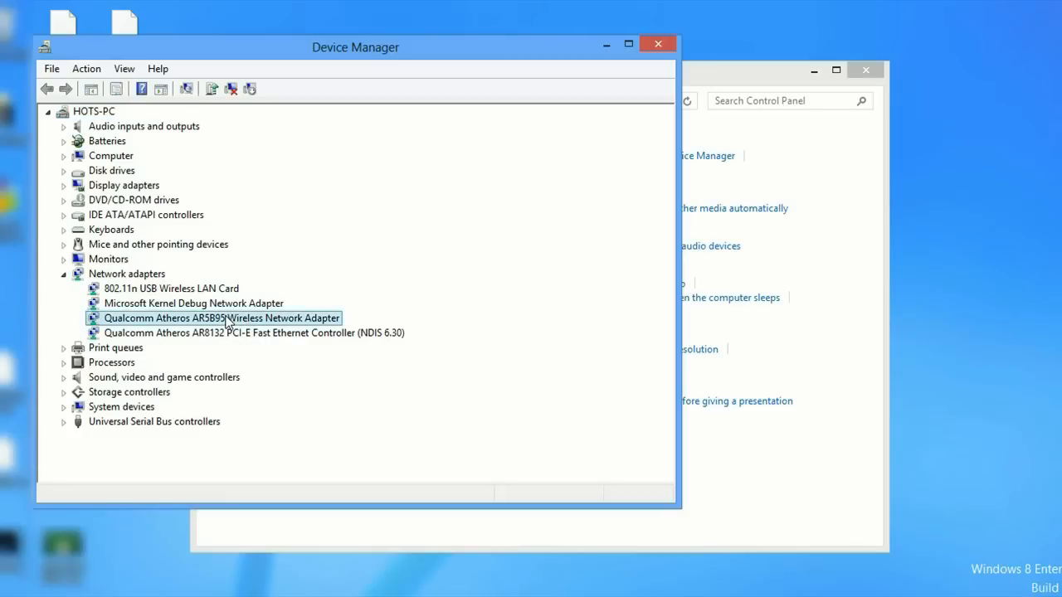
Choose Uninstall for the Qualcomm Atheros AR5B95 adapter from its context menu.
right_click(223, 318)
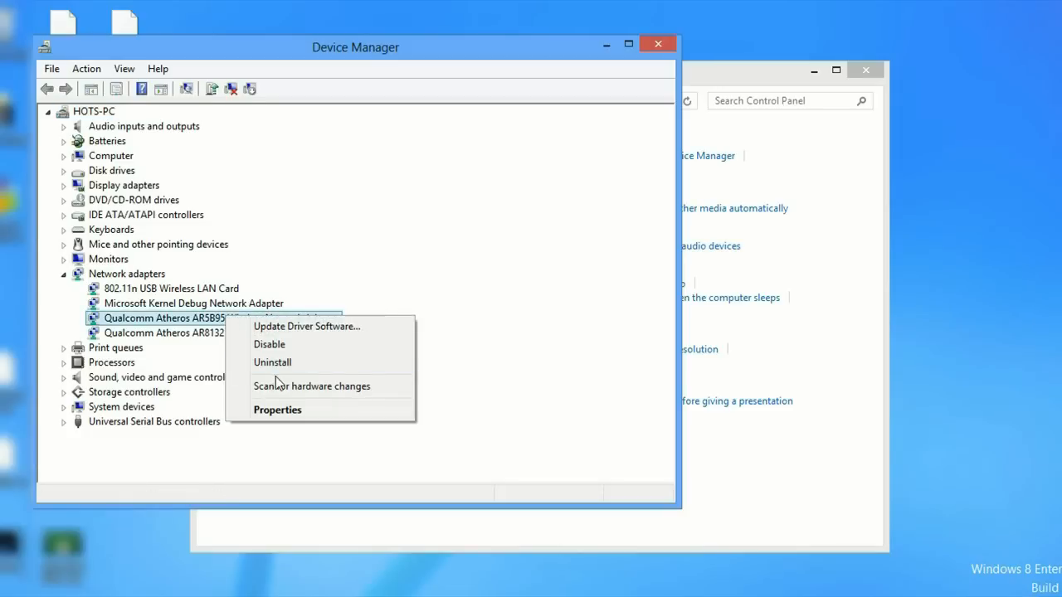
click(272, 362)
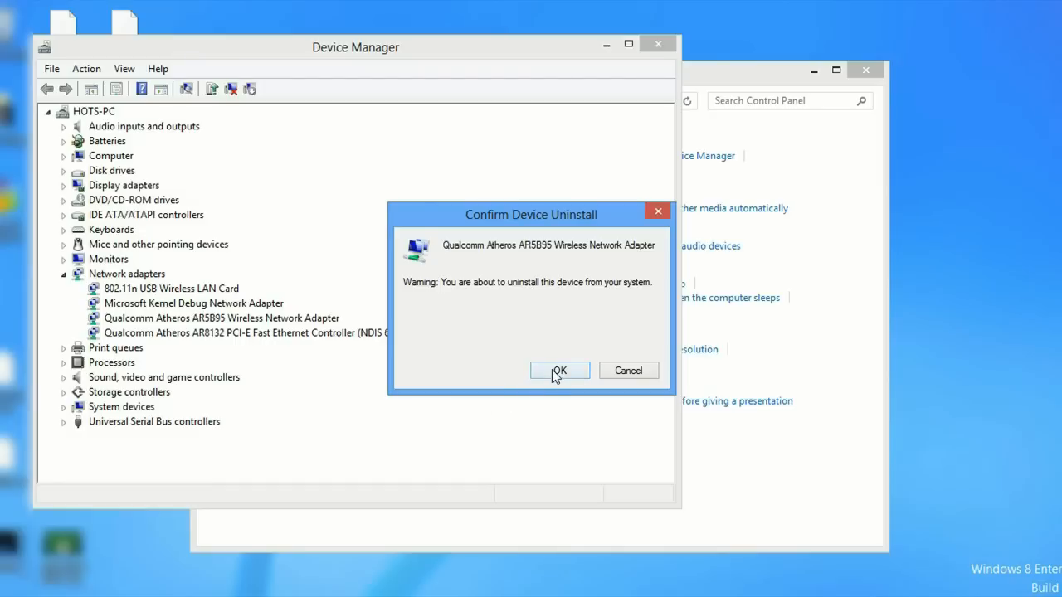
Confirm the device uninstall so only three network adapters remain listed.
click(559, 370)
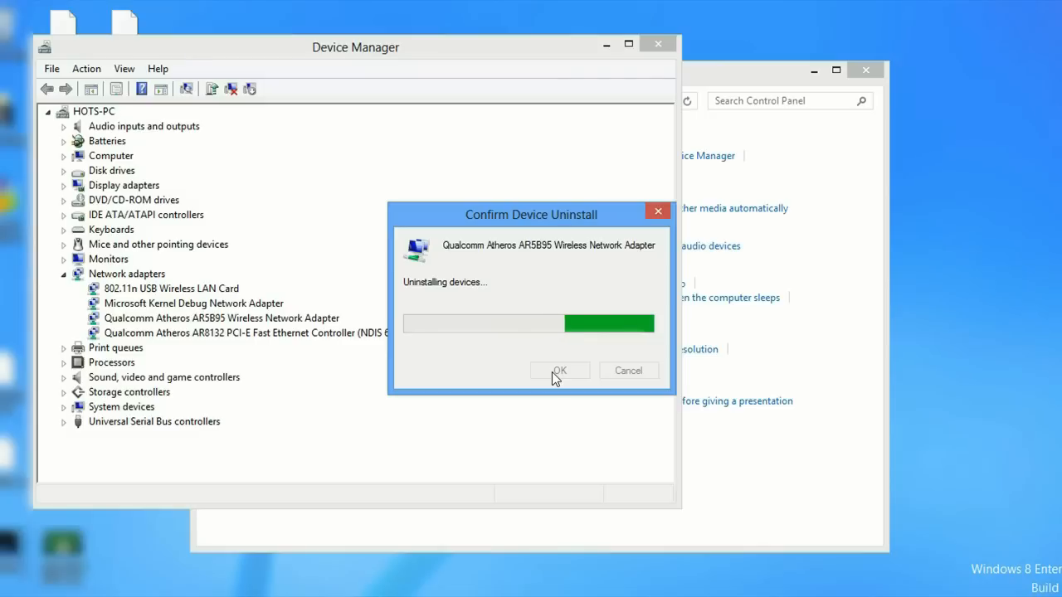
click(559, 370)
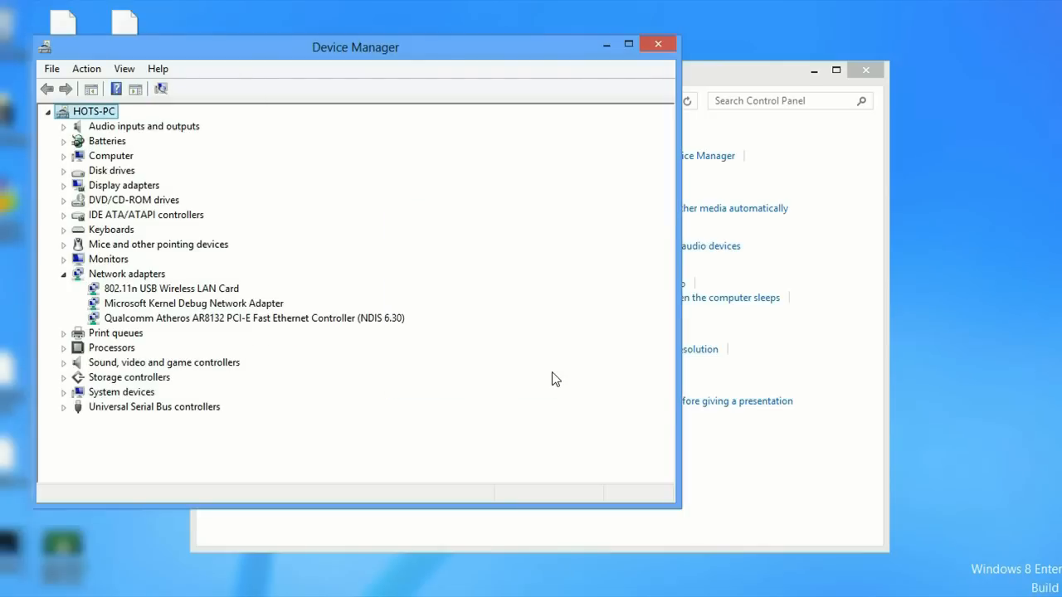